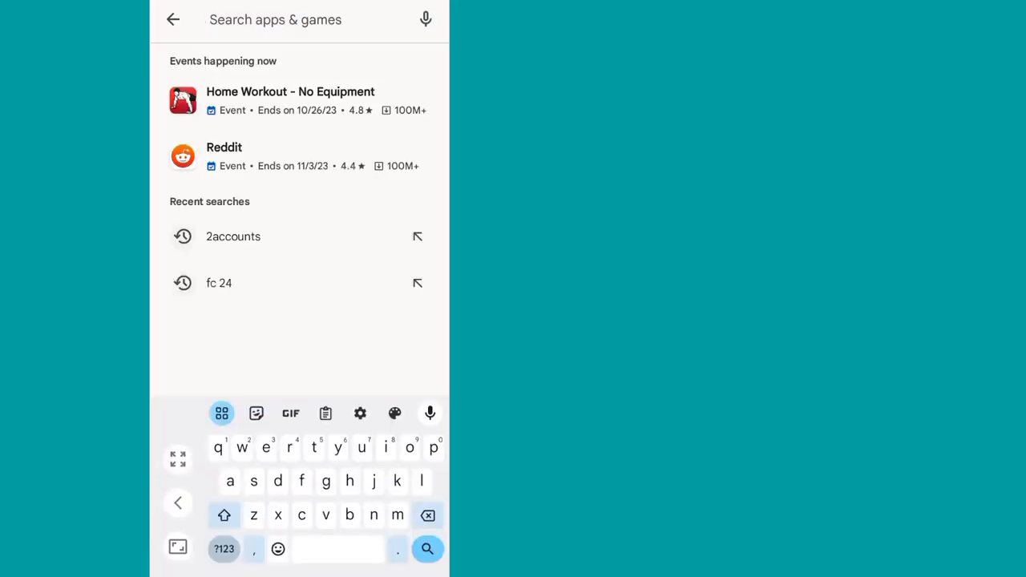
Open the 2Accounts - Dual Apps Space listing from the recent '2accounts' search.
left_click(234, 236)
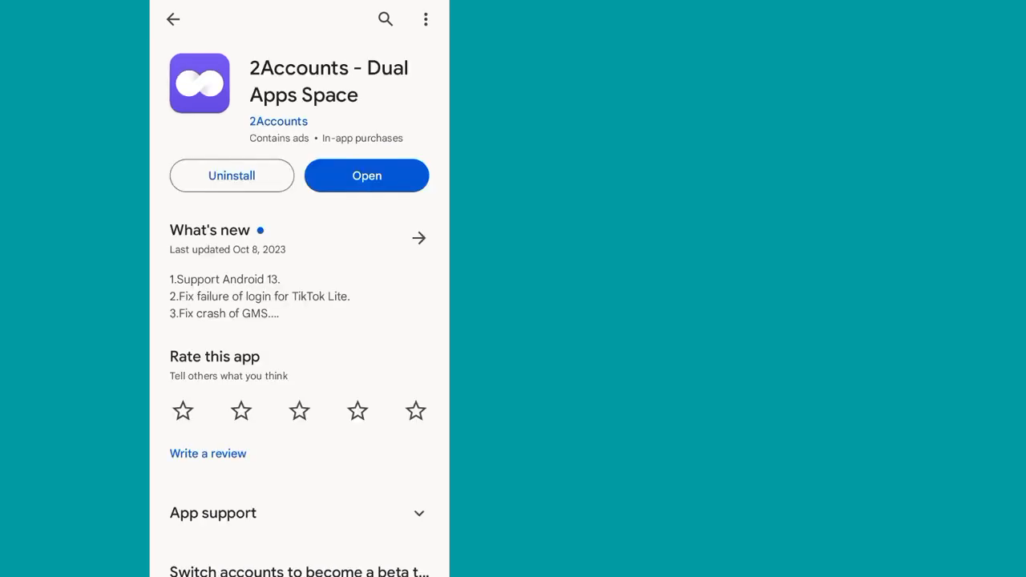
Launch 2Accounts and browse its Add to 2Accounts list of clonable apps.
left_click(365, 175)
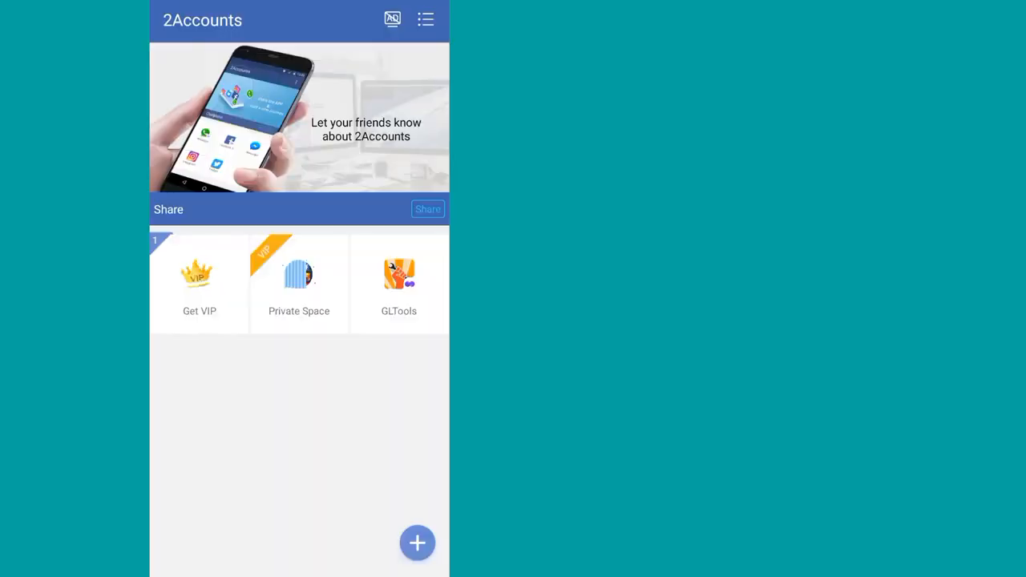
left_click(417, 542)
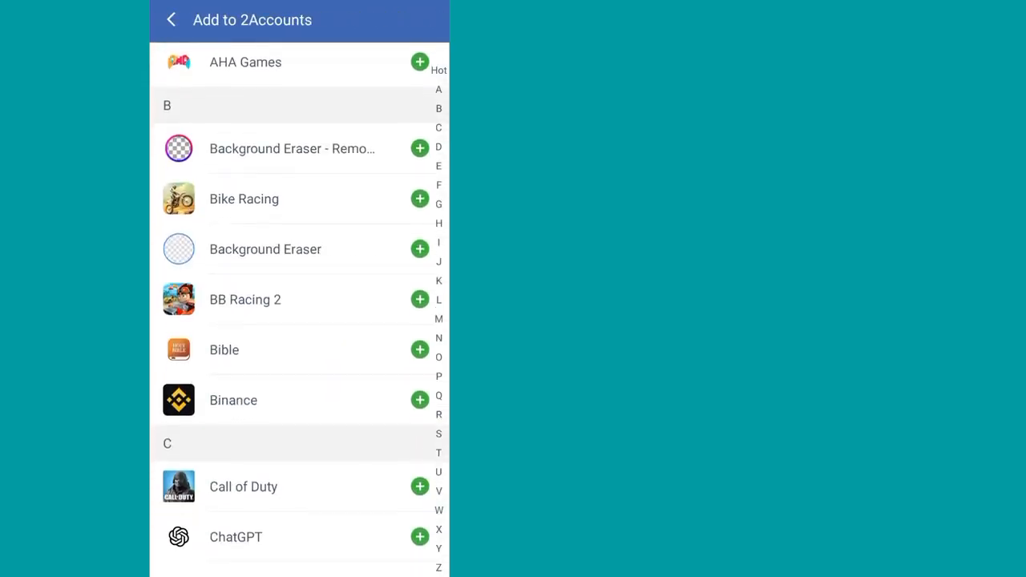
scroll("down", 3)
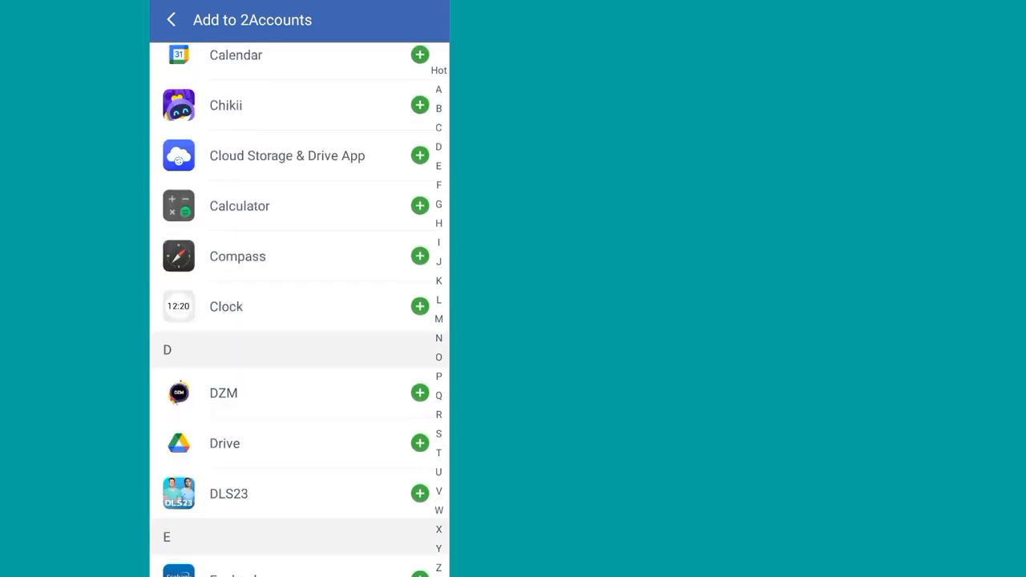
scroll("down", 3)
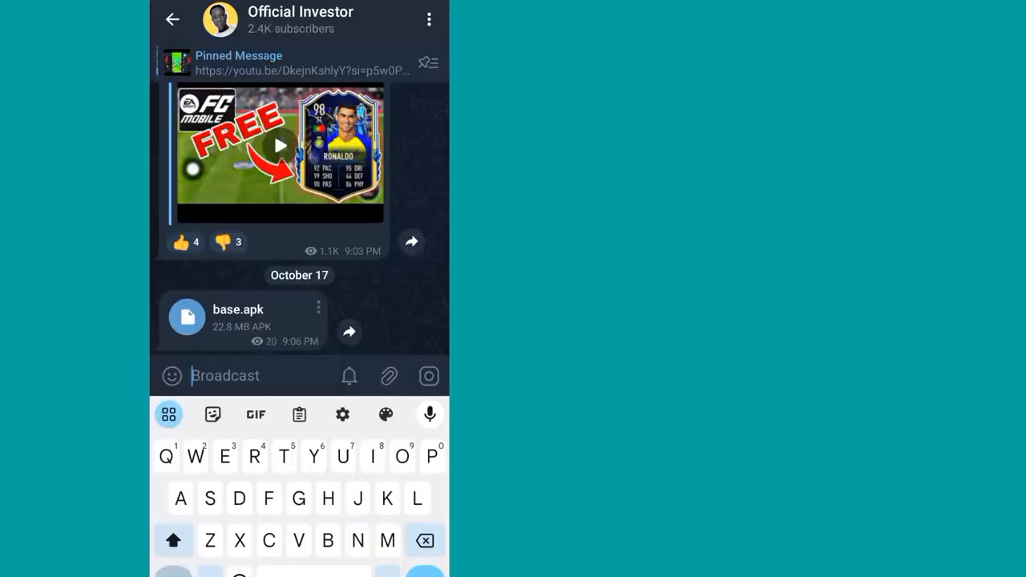
left_click(238, 320)
type("Gl")
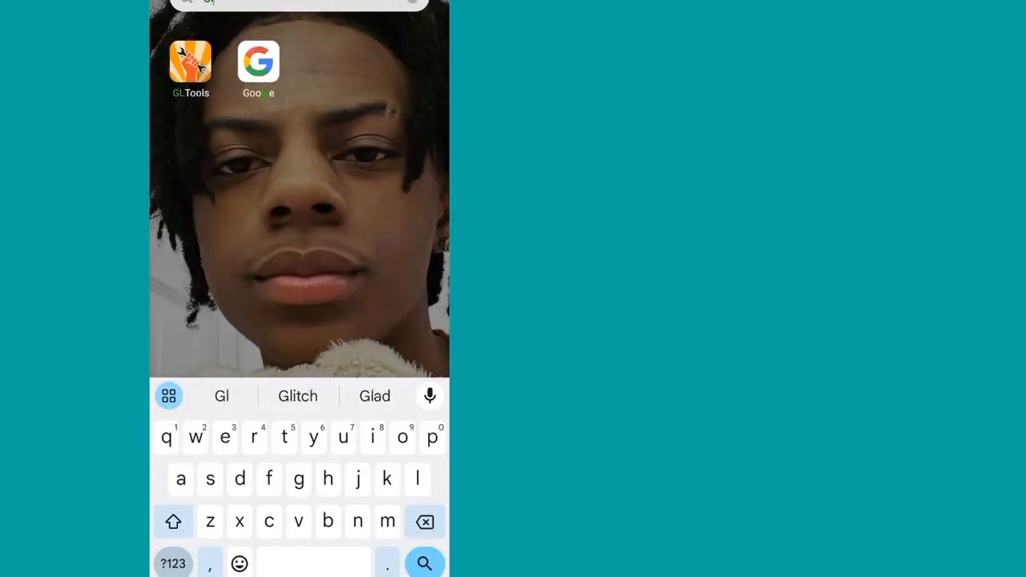
Launch GLTools from the home screen into its Configure games list.
left_click(189, 65)
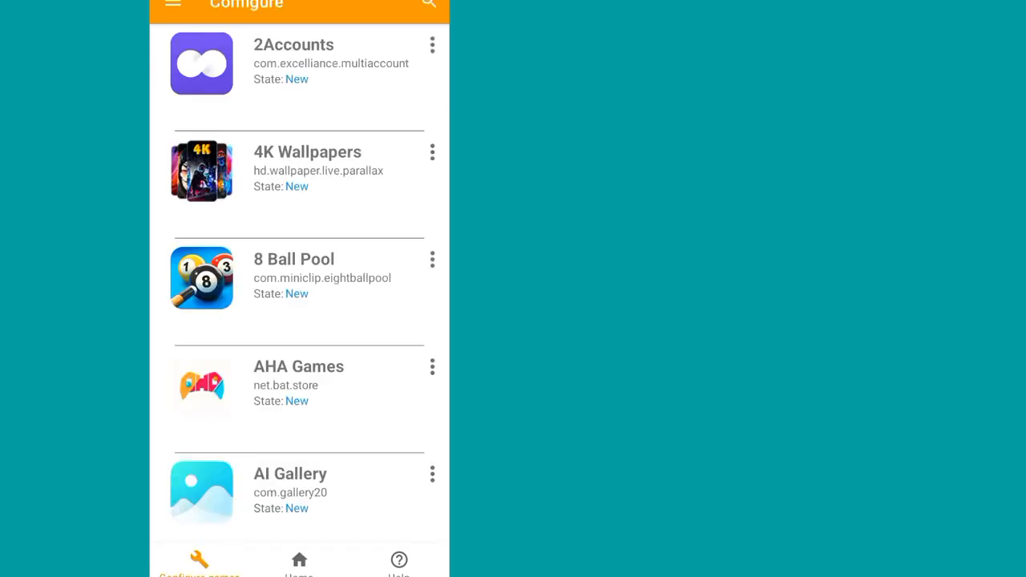
Scroll the Configure games list down to reach FC Mobile's entry.
scroll("down", 3)
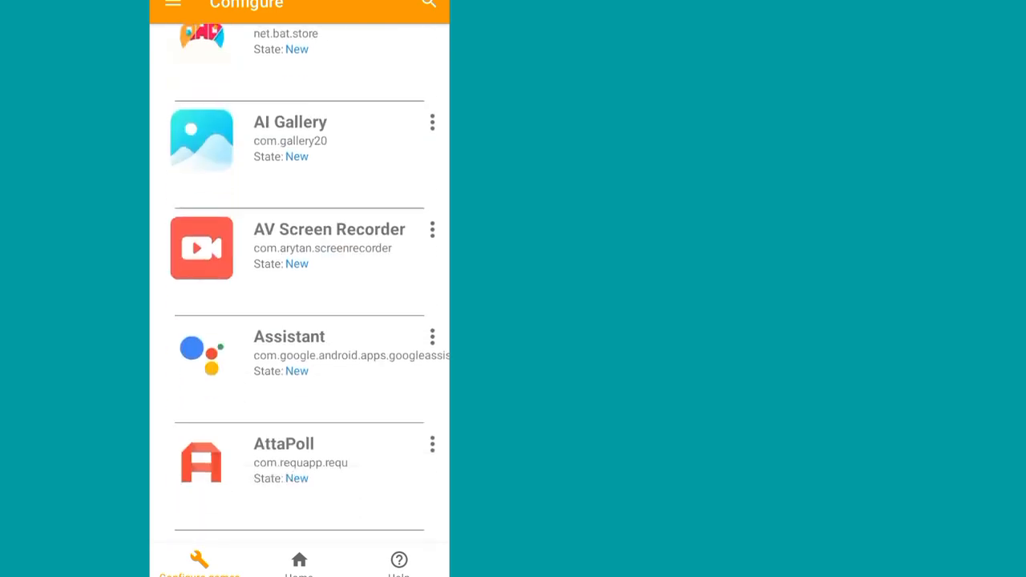
scroll("down", 3)
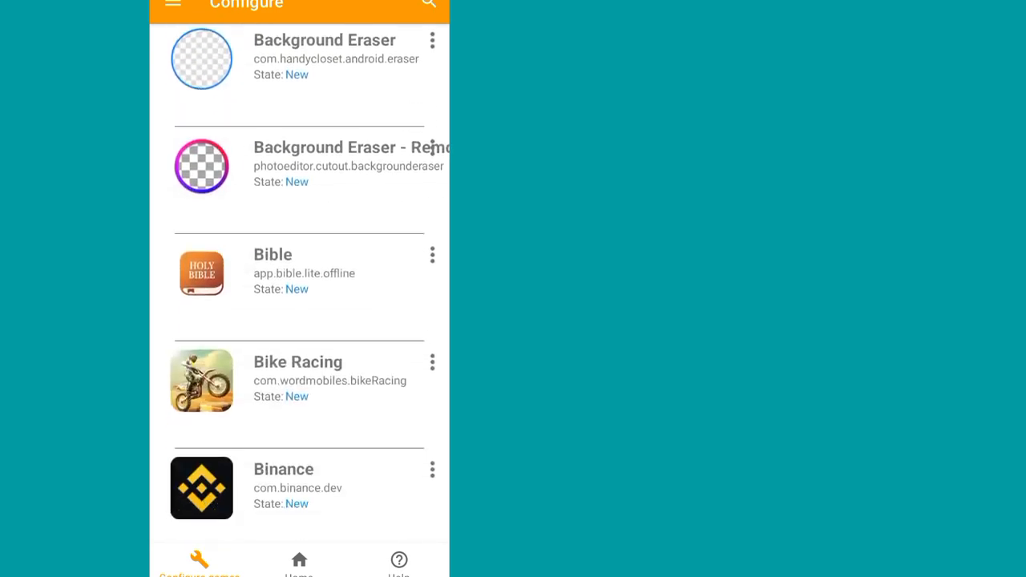
scroll("down", 3)
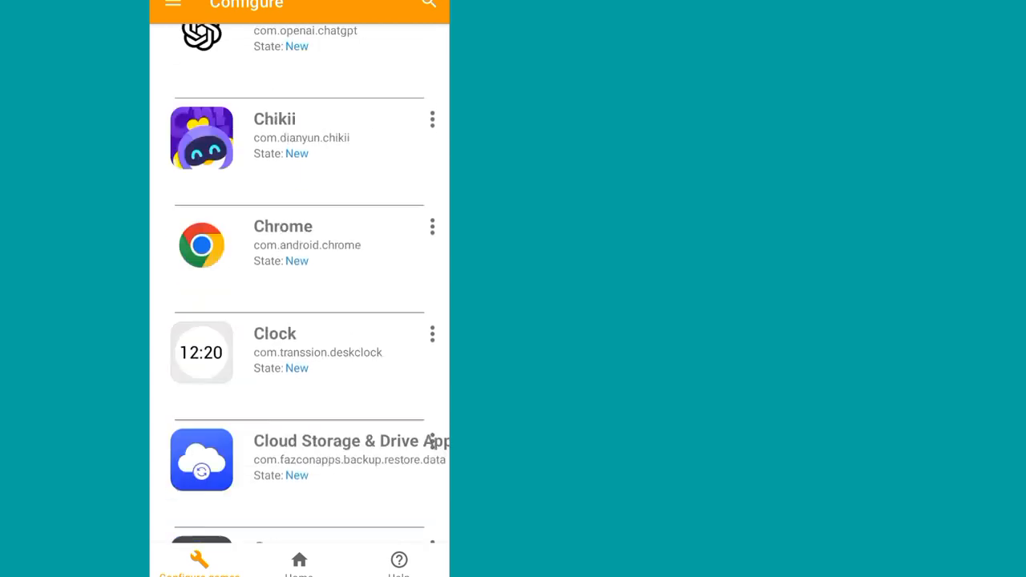
scroll("down", 3)
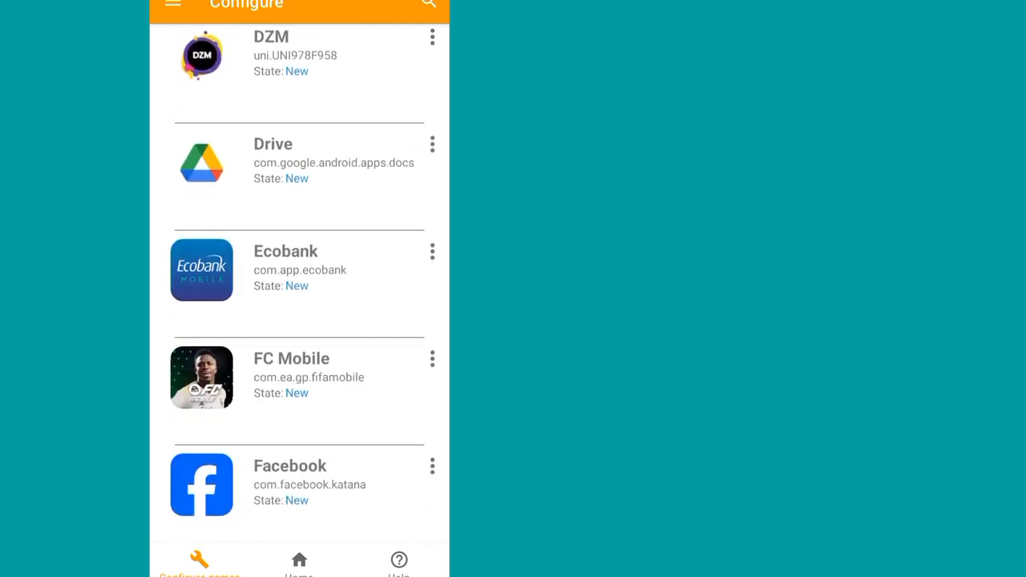
scroll("down", 3)
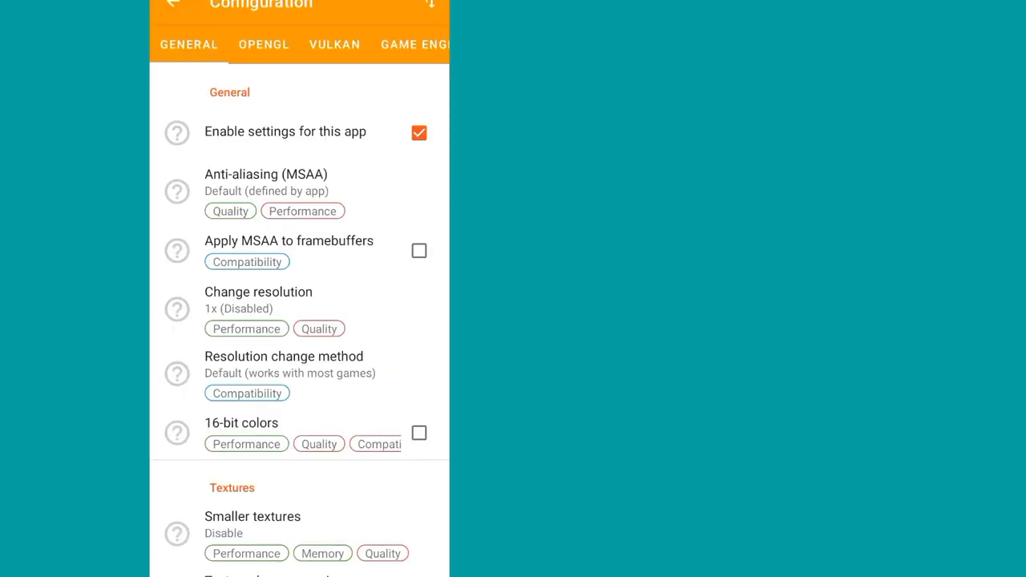
Set FC Mobile's FPS counter refresh time to 25 ms.
scroll("down", 3)
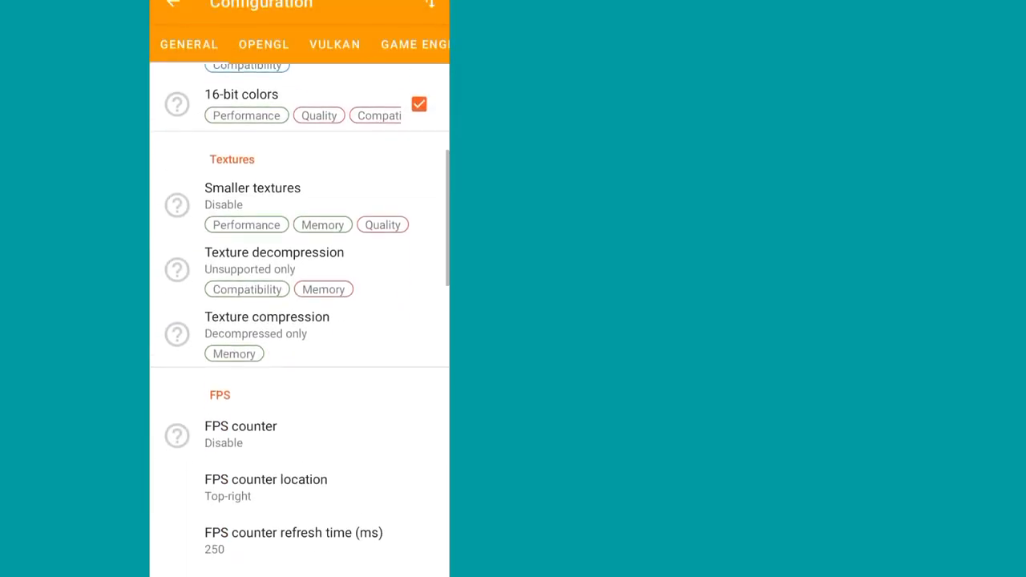
left_click(292, 541)
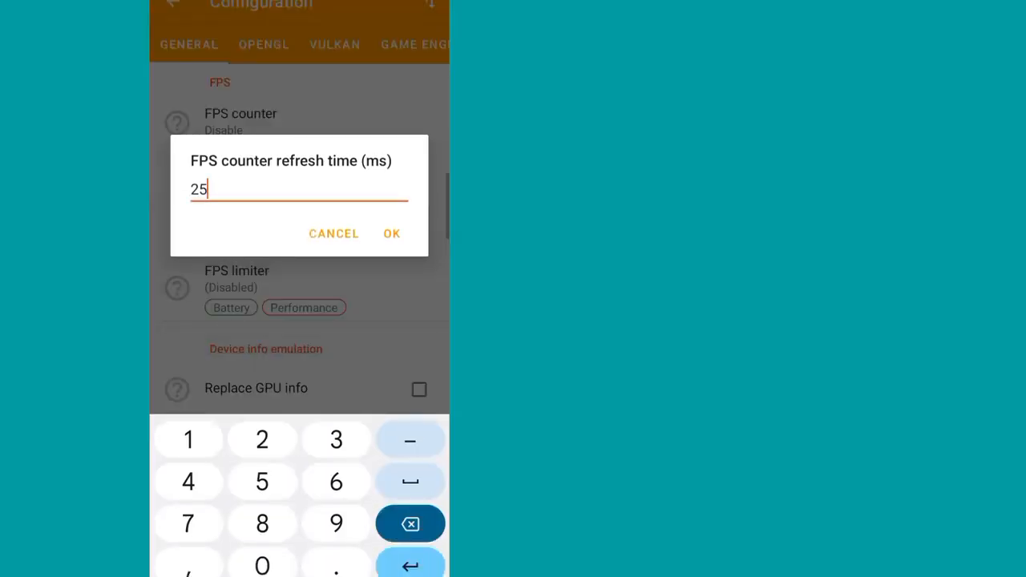
left_click(334, 234)
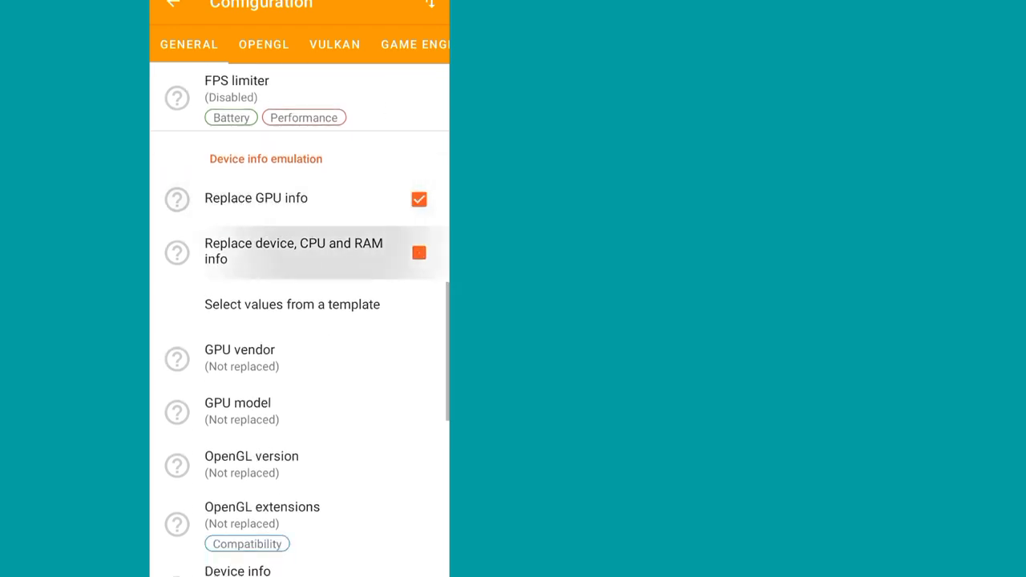
Enable device, CPU and RAM info replacement and fill GPU values from the Qualcomm Adreno 660 template.
left_click(419, 253)
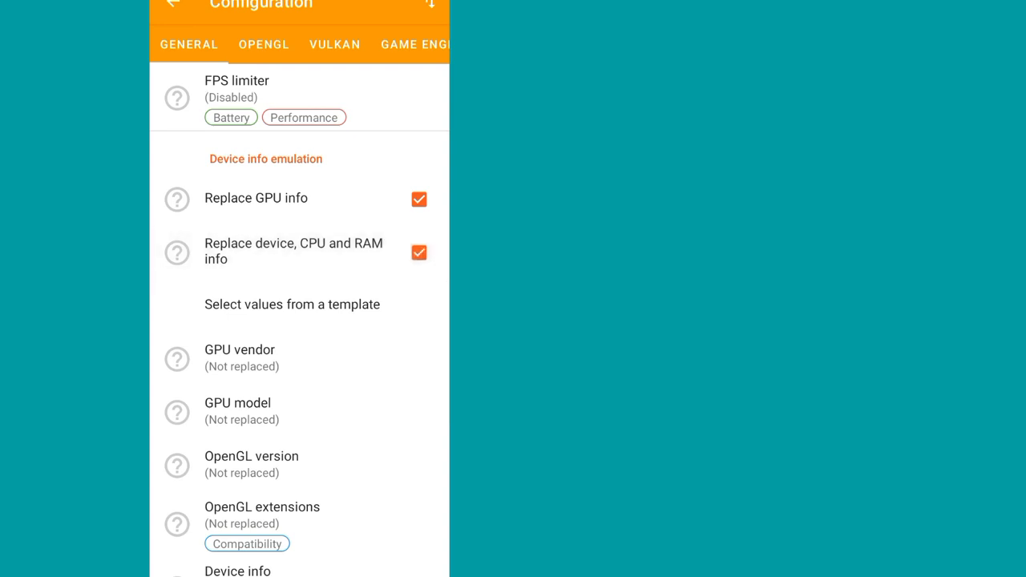
left_click(292, 305)
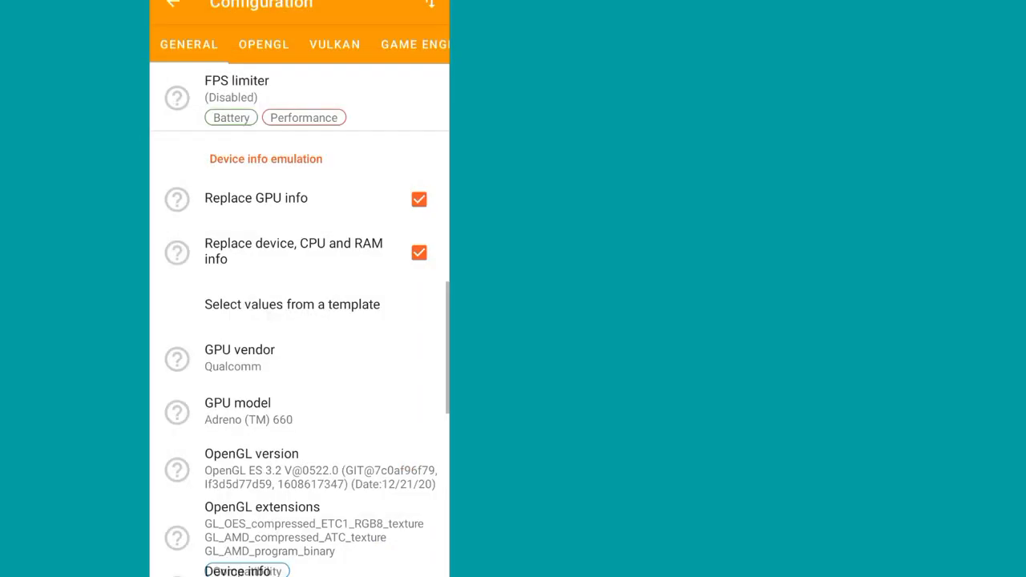
scroll("down", 3)
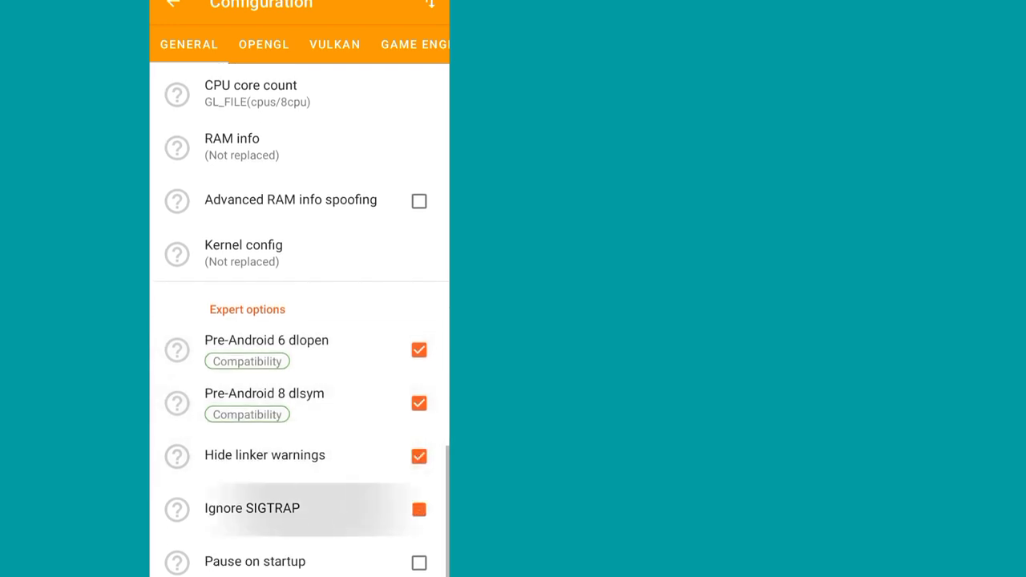
Scroll down to FC Mobile's Expert options section.
scroll("down", 3)
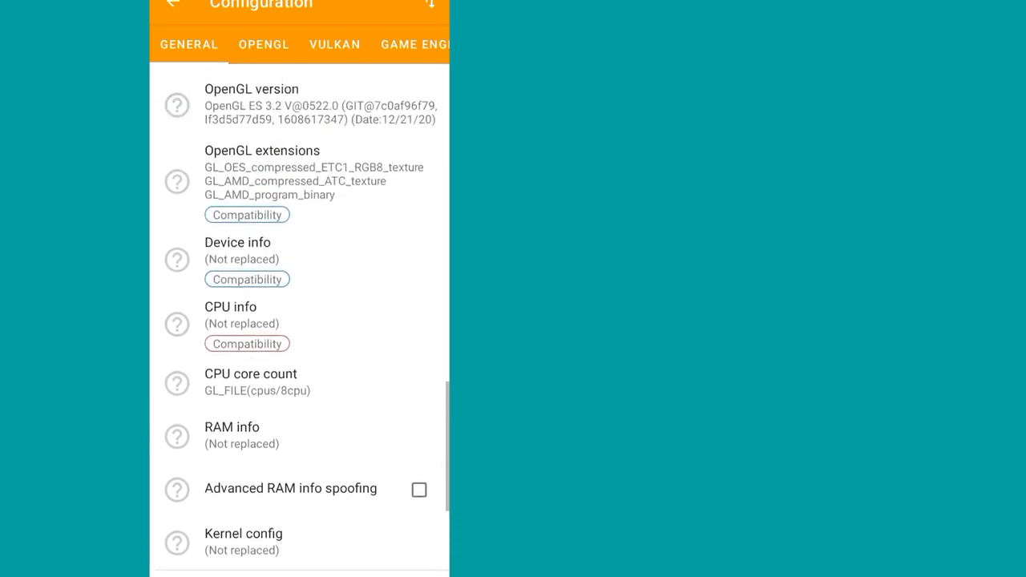